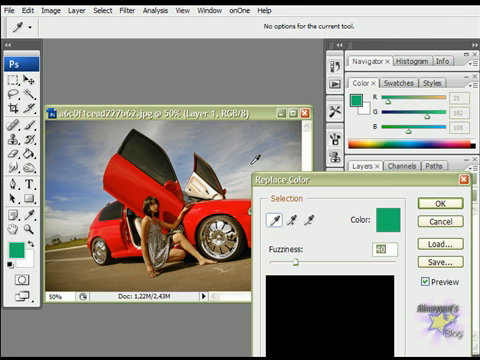
mouse_move(252, 184)
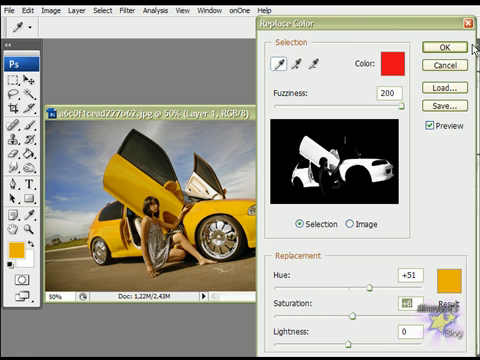
Apply the Replace Color settings (Fuzziness 200, Hue +51) to turn the red car yellow
click(436, 48)
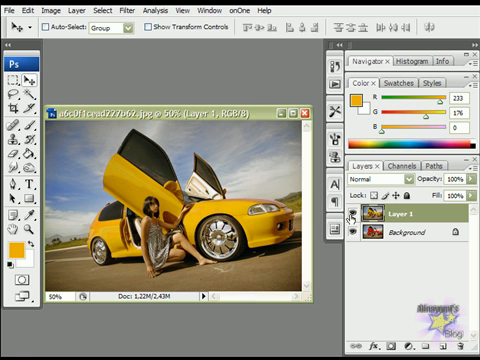